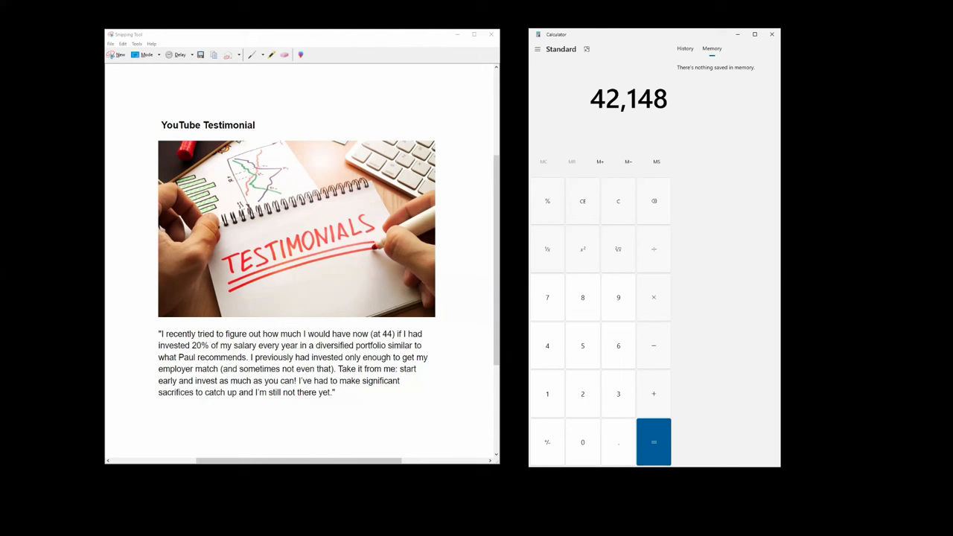
mouse_move(657, 302)
text(0.1)
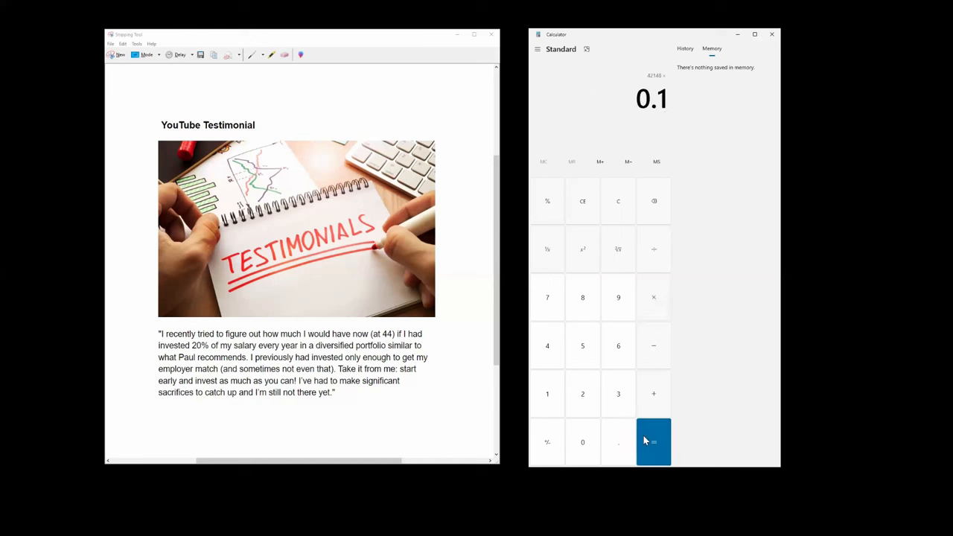
Calculate ten percent of 42,148 in Windows Calculator, giving 4,214.8.
click(653, 441)
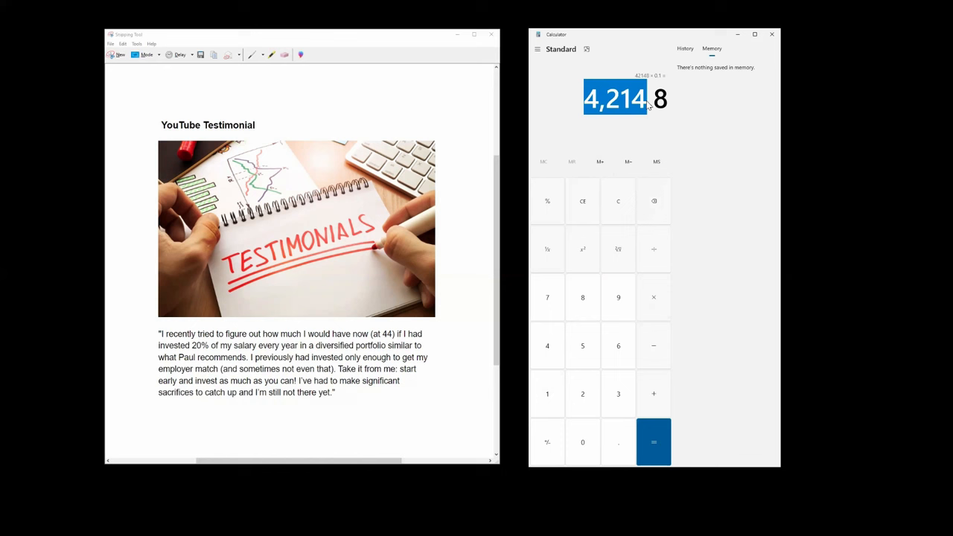
mouse_move(633, 127)
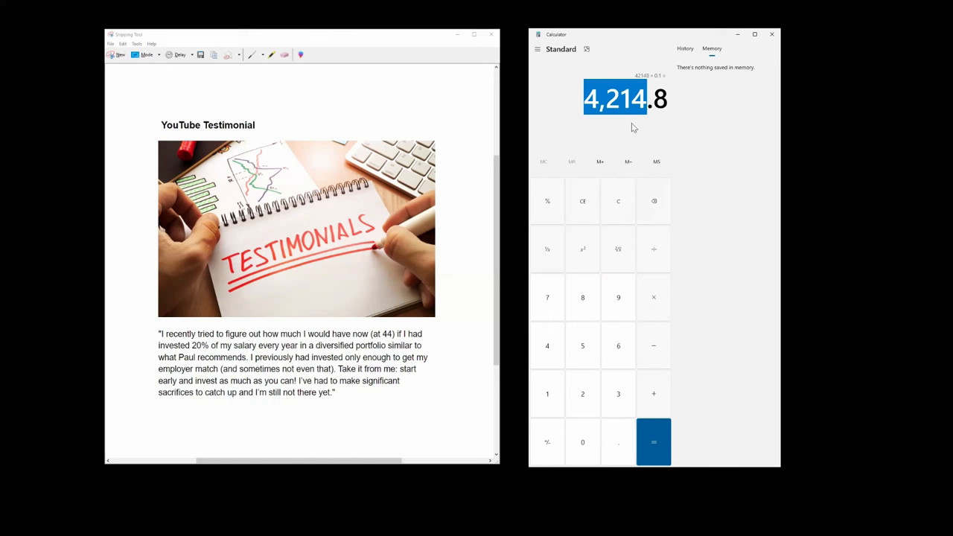
mouse_move(673, 371)
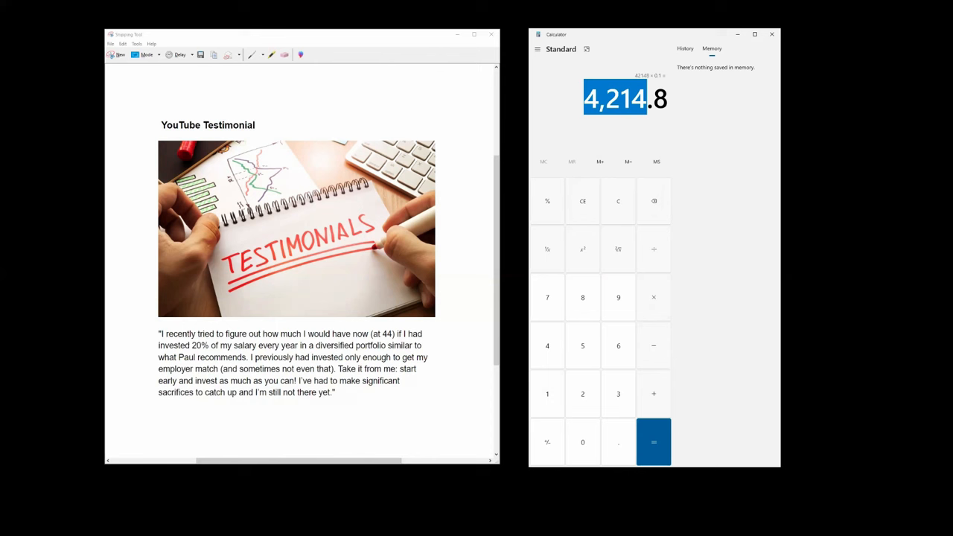
mouse_move(424, 438)
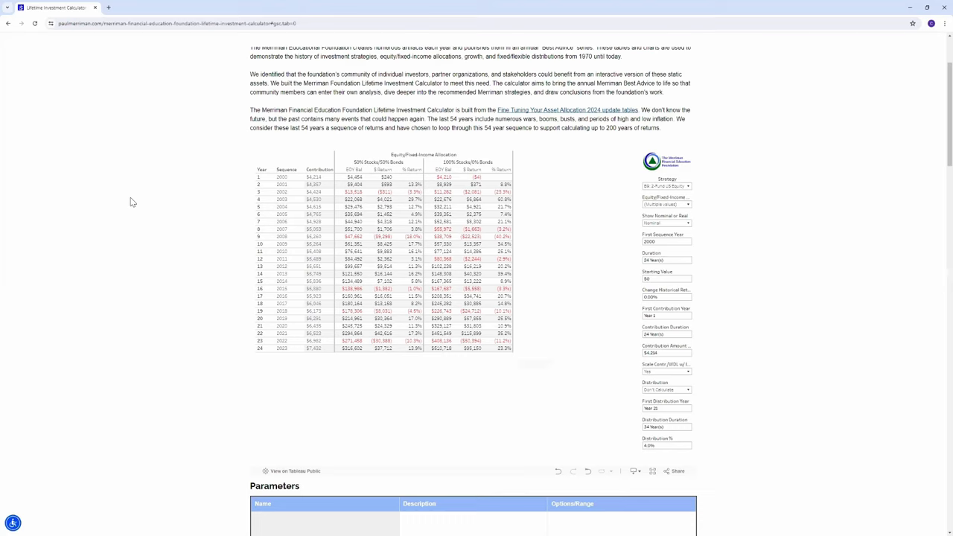
Scroll to the embedded Merriman calculator dashboard and view it full screen.
scroll(up, 3)
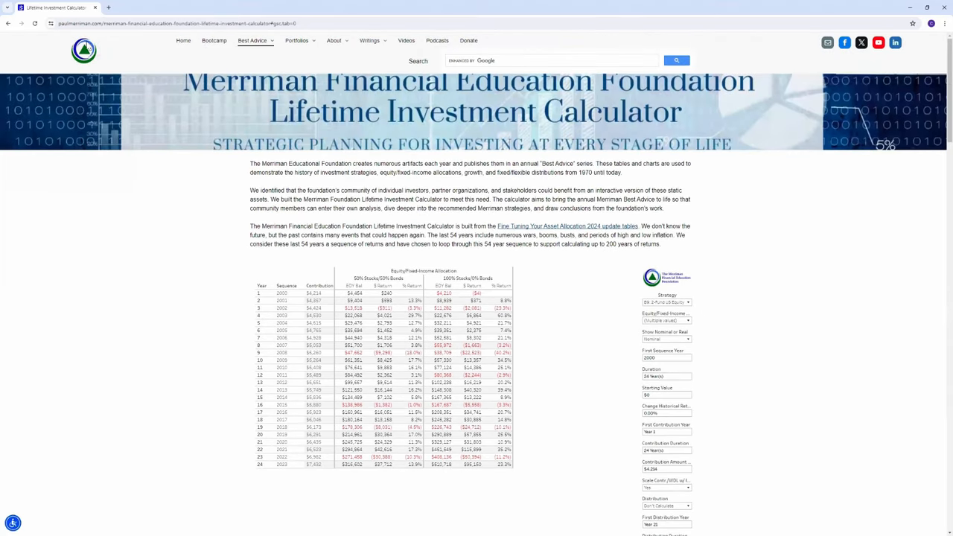
click(252, 41)
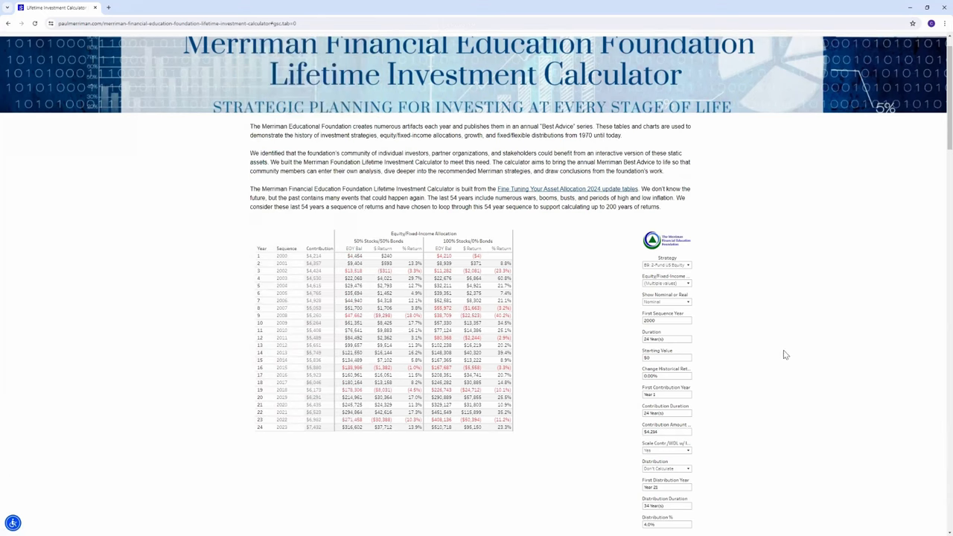
scroll(down, 3)
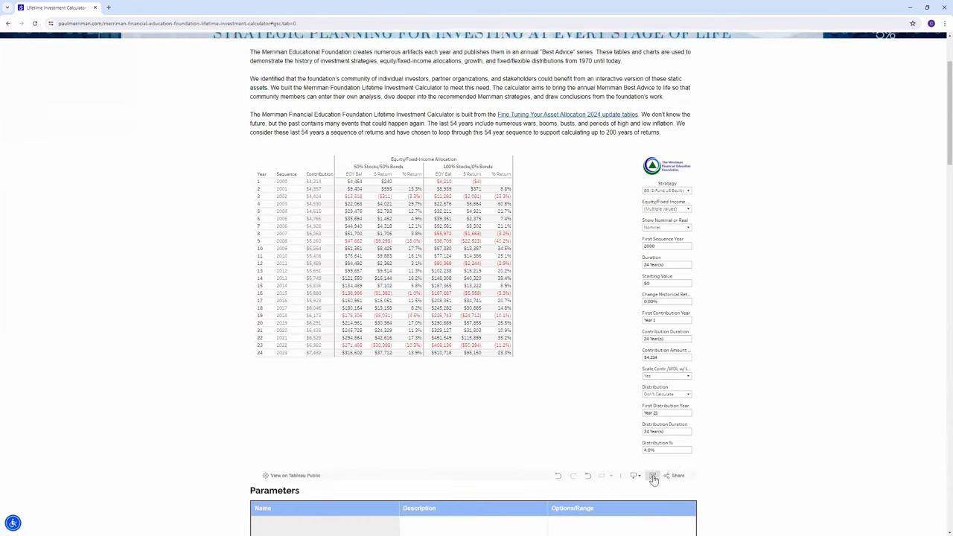
click(653, 476)
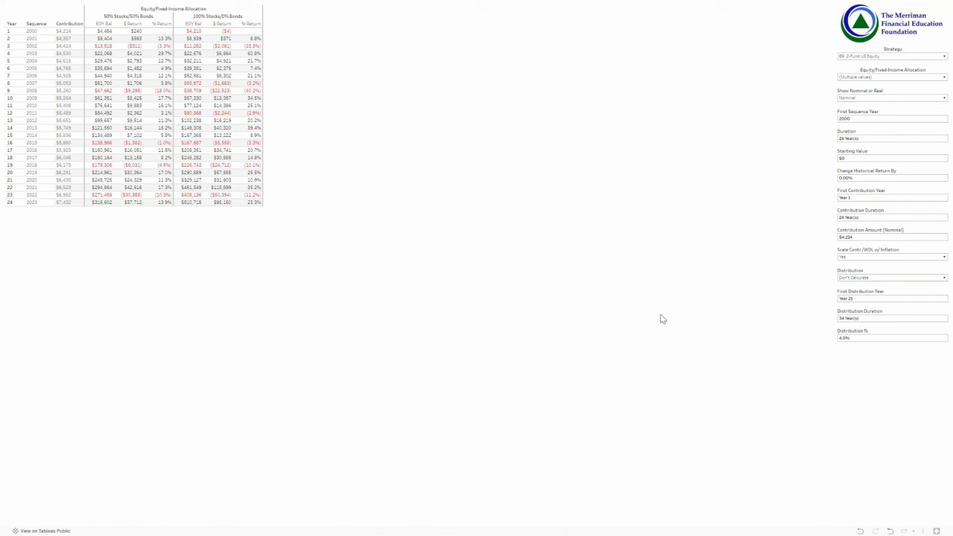
mouse_move(659, 262)
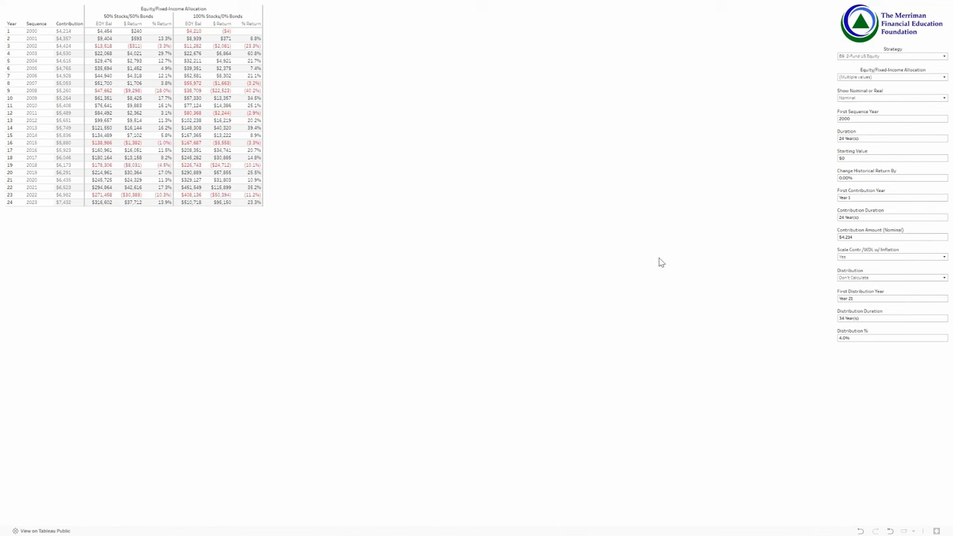
mouse_move(688, 237)
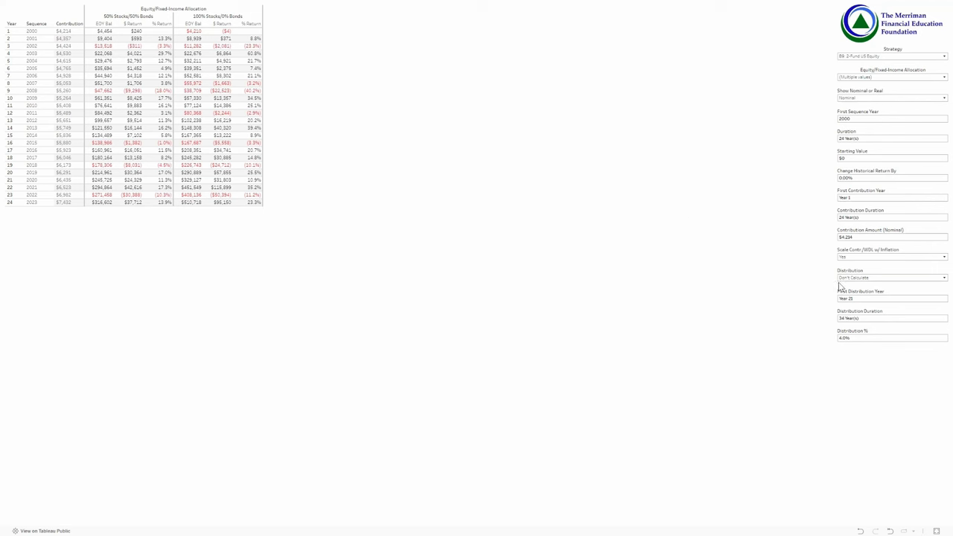
mouse_move(863, 156)
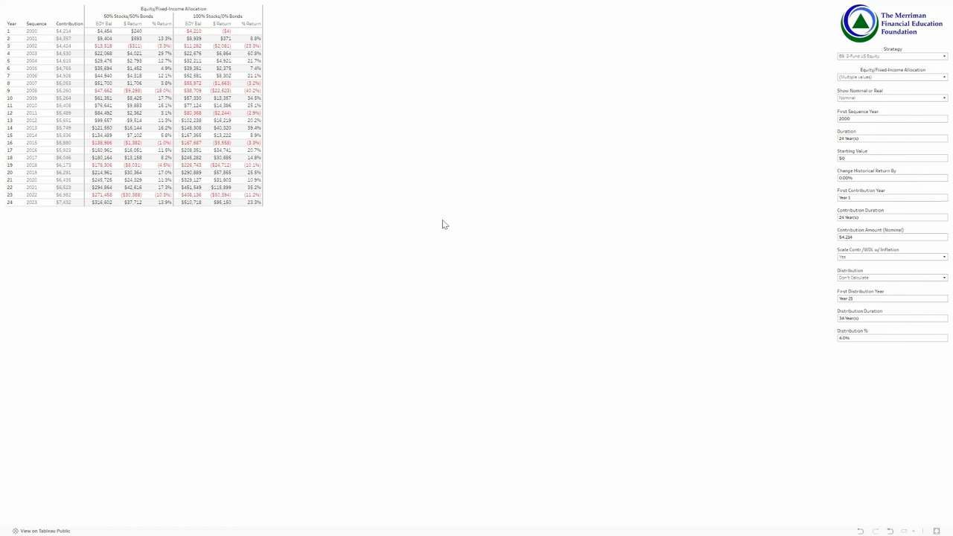
mouse_move(87, 275)
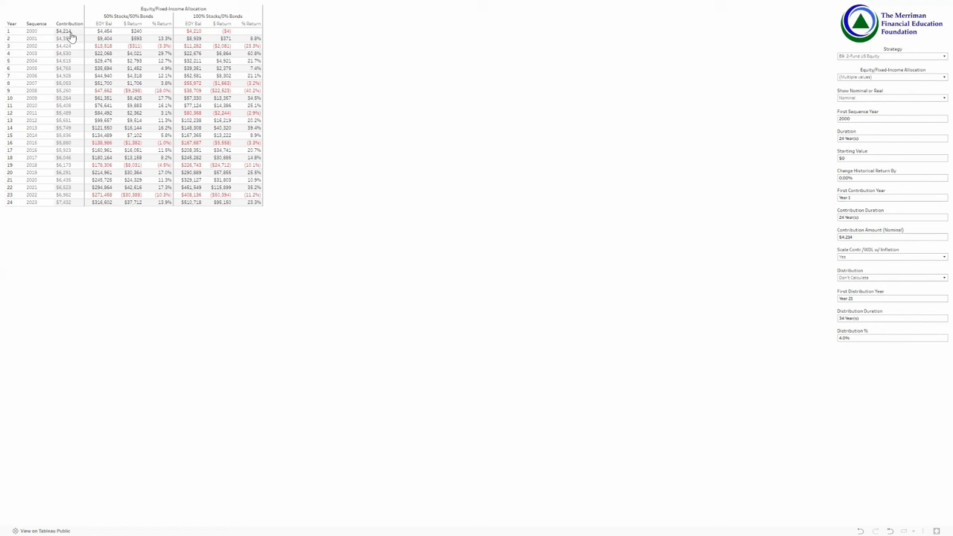
mouse_move(81, 50)
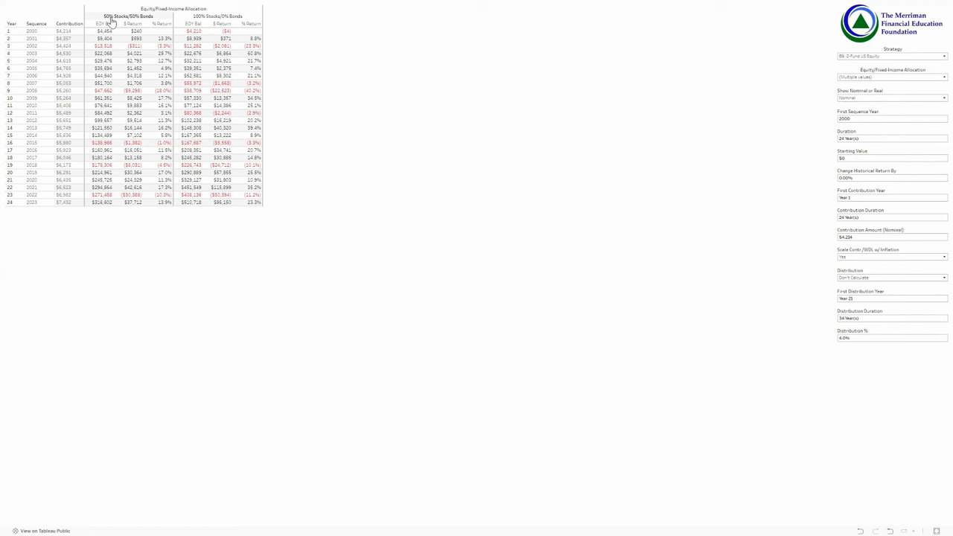
mouse_move(193, 20)
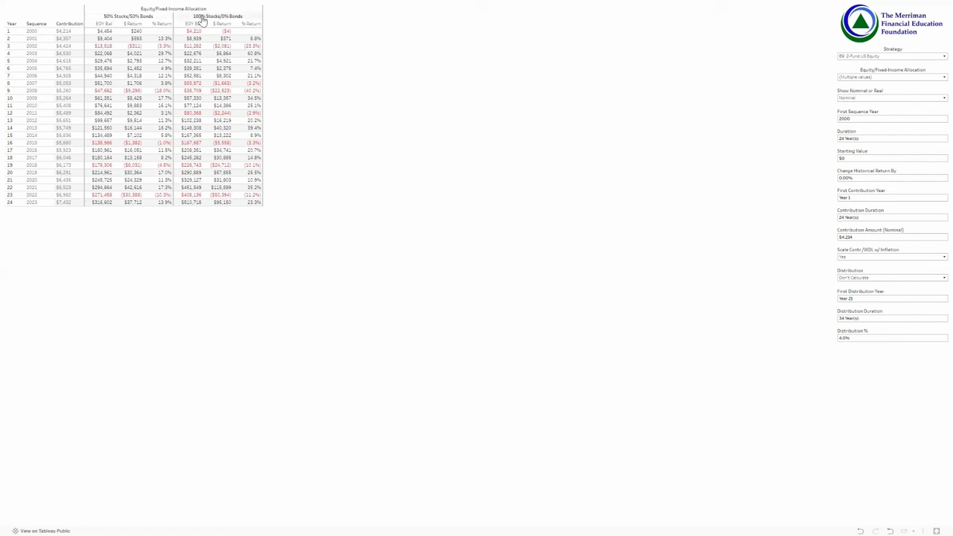
mouse_move(206, 219)
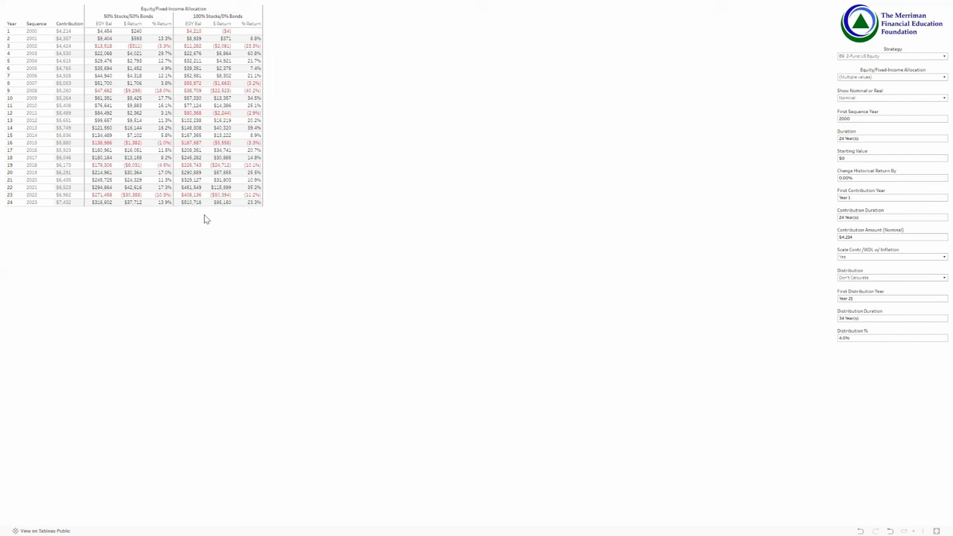
mouse_move(193, 211)
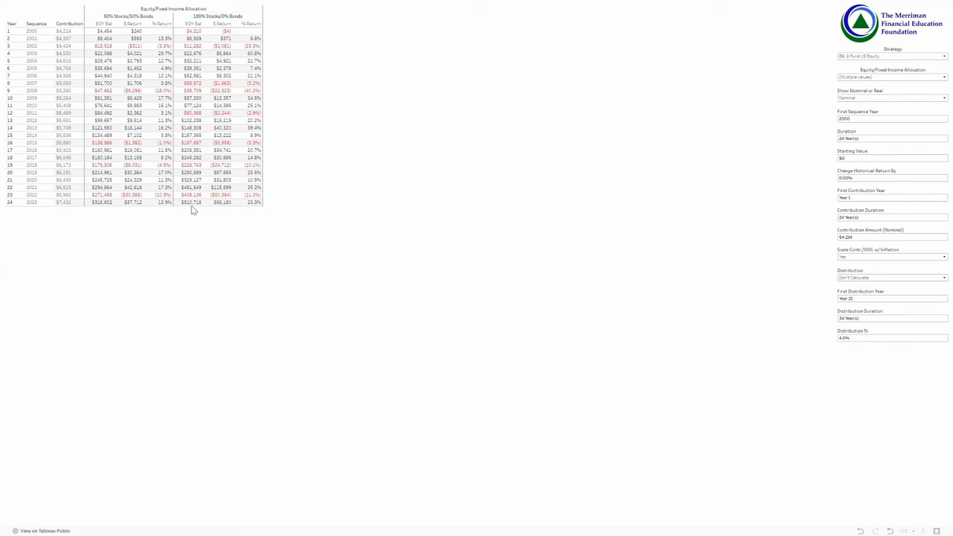
mouse_move(100, 222)
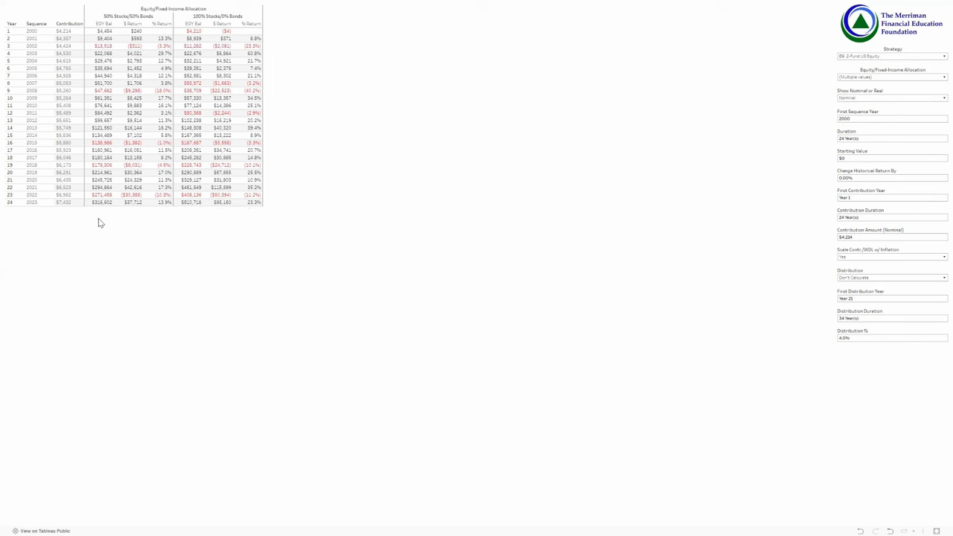
mouse_move(544, 180)
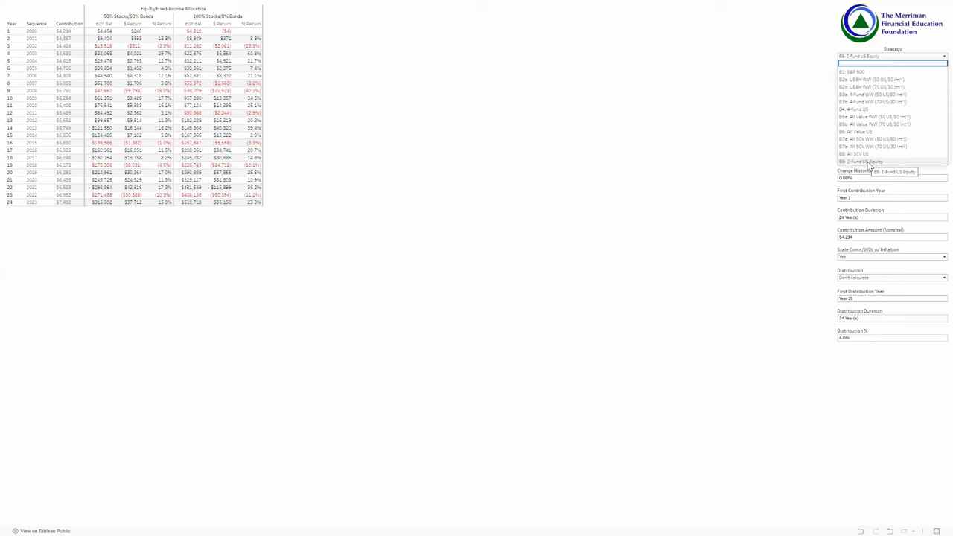
mouse_move(864, 102)
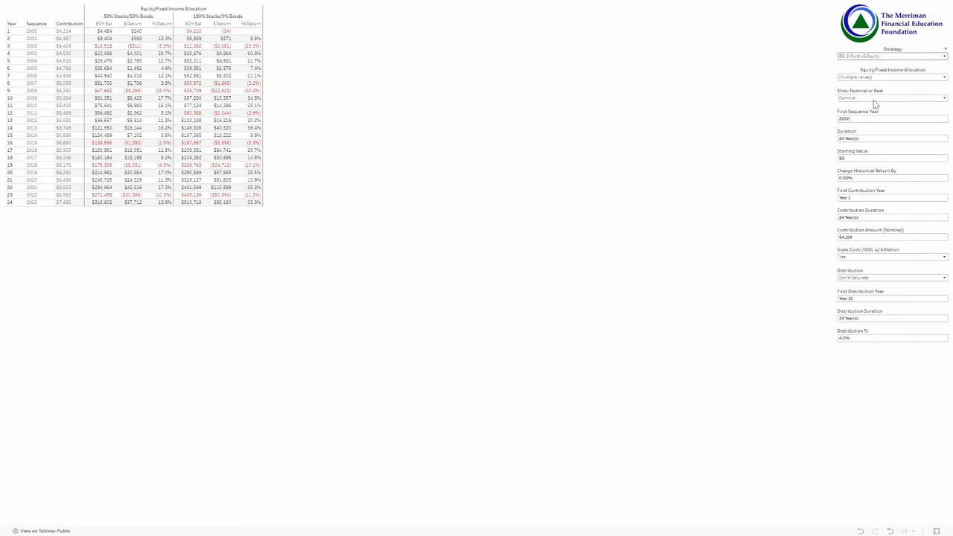
mouse_move(696, 268)
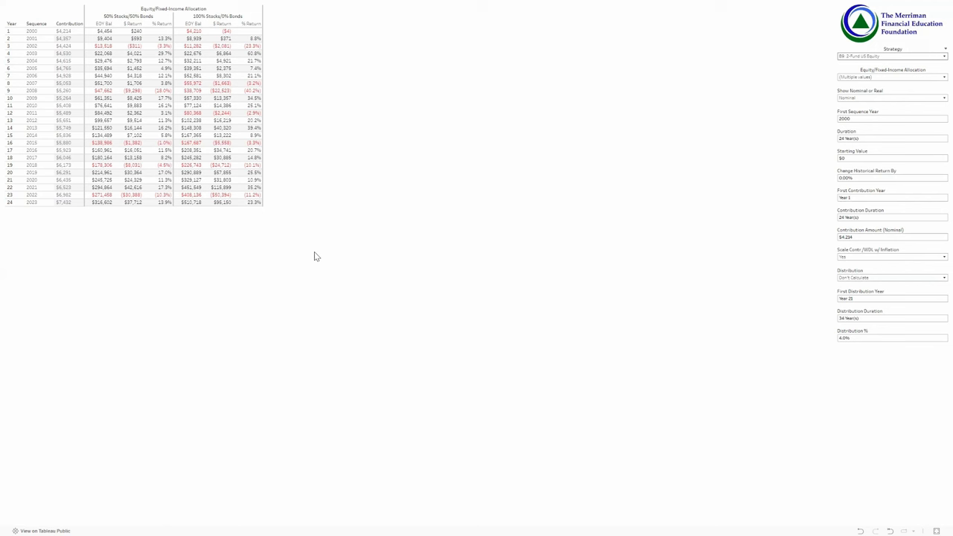
mouse_move(350, 298)
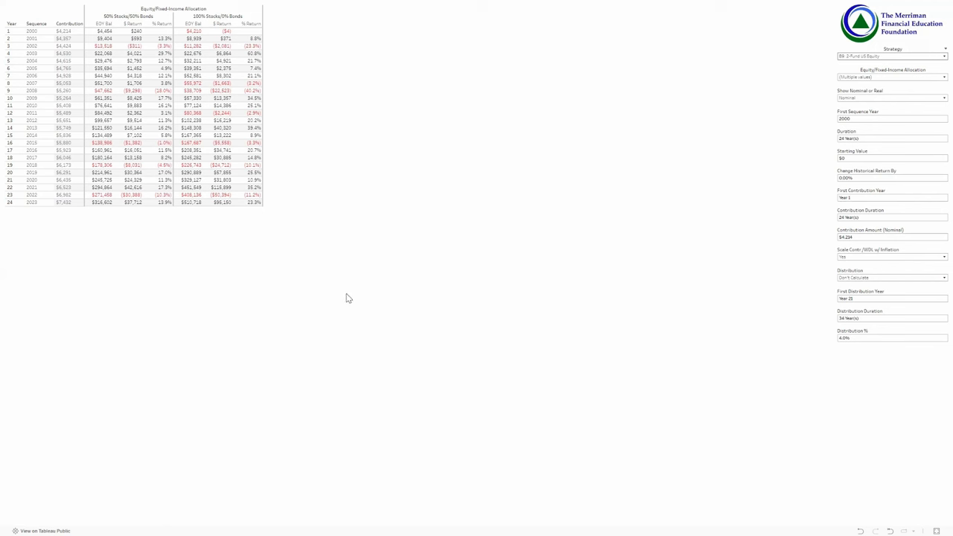
mouse_move(339, 297)
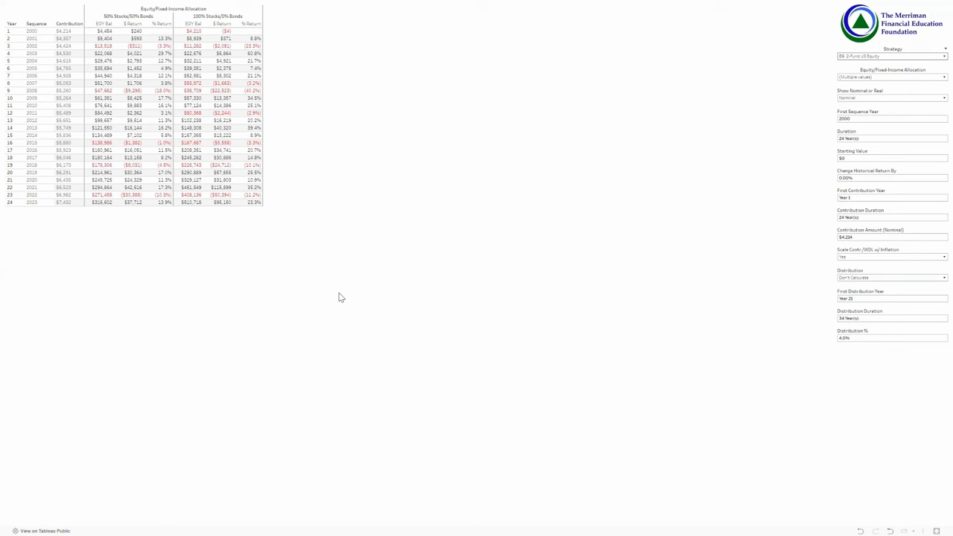
mouse_move(289, 272)
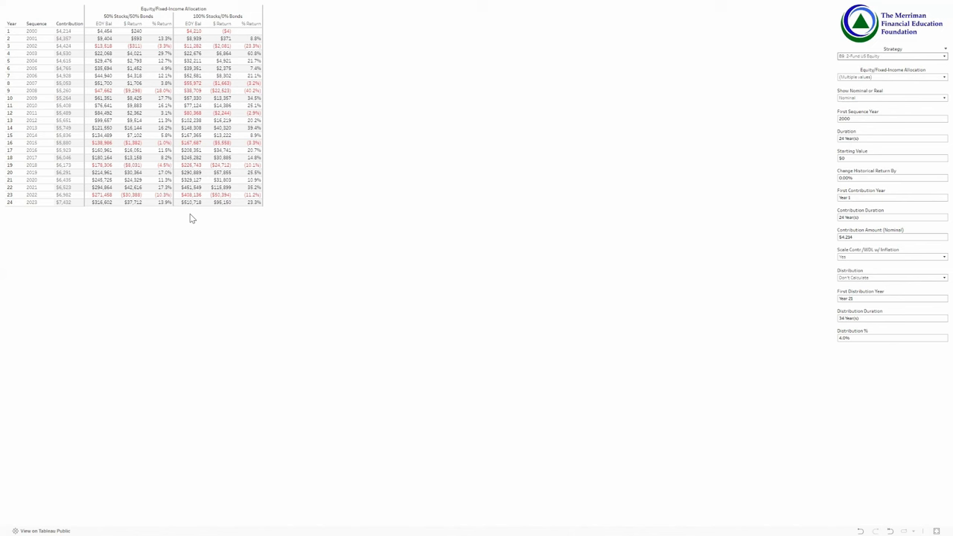
mouse_move(503, 255)
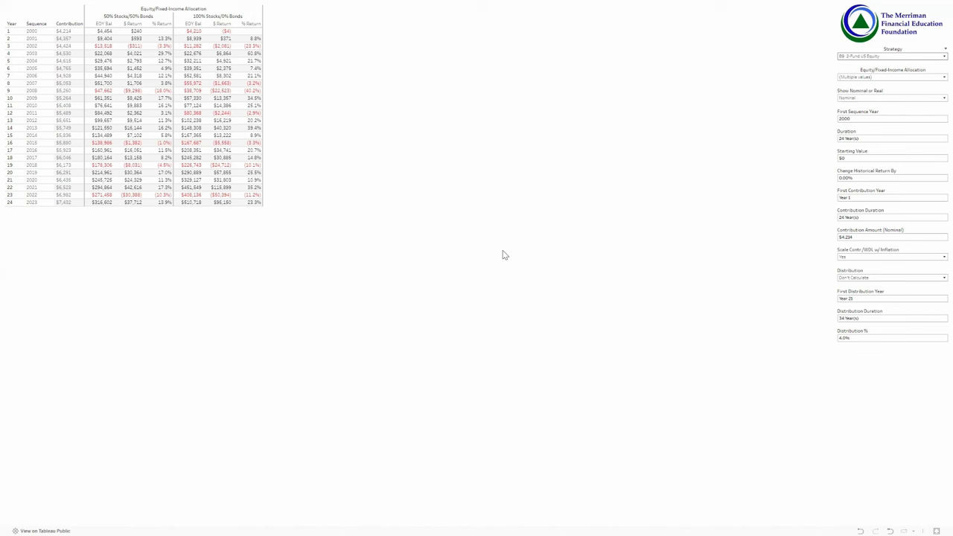
Multiply 42,148 by 0.25 in Calculator to get 10,537.
click(653, 442)
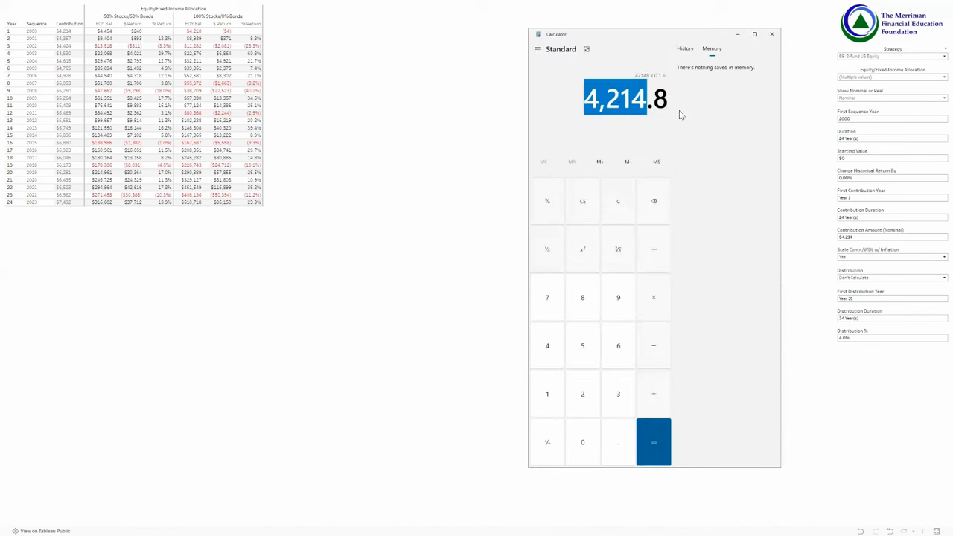
mouse_move(576, 333)
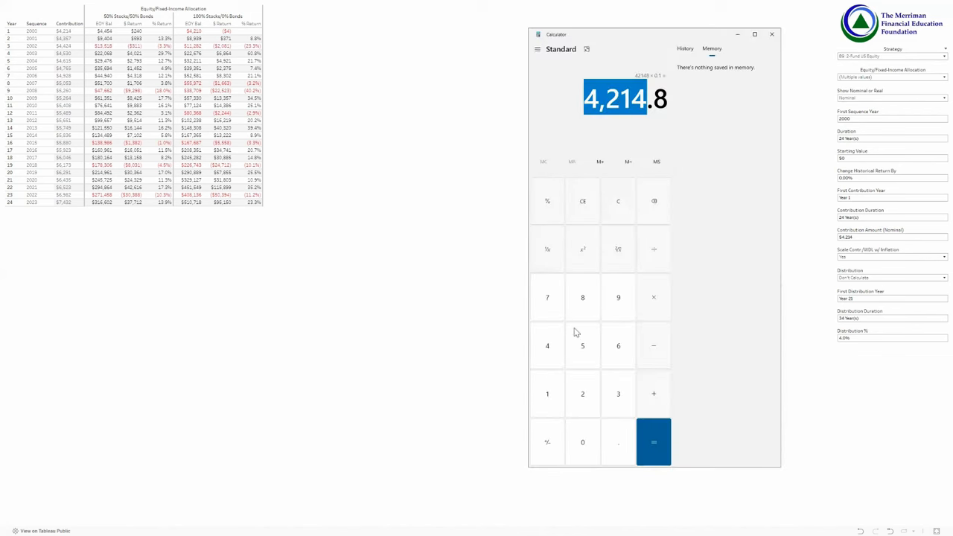
mouse_move(553, 353)
text(0.)
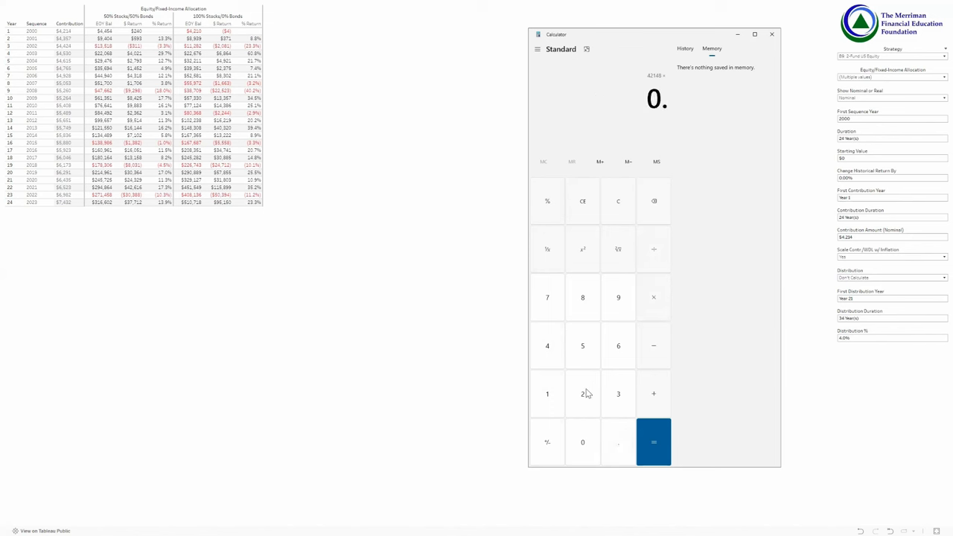
click(653, 442)
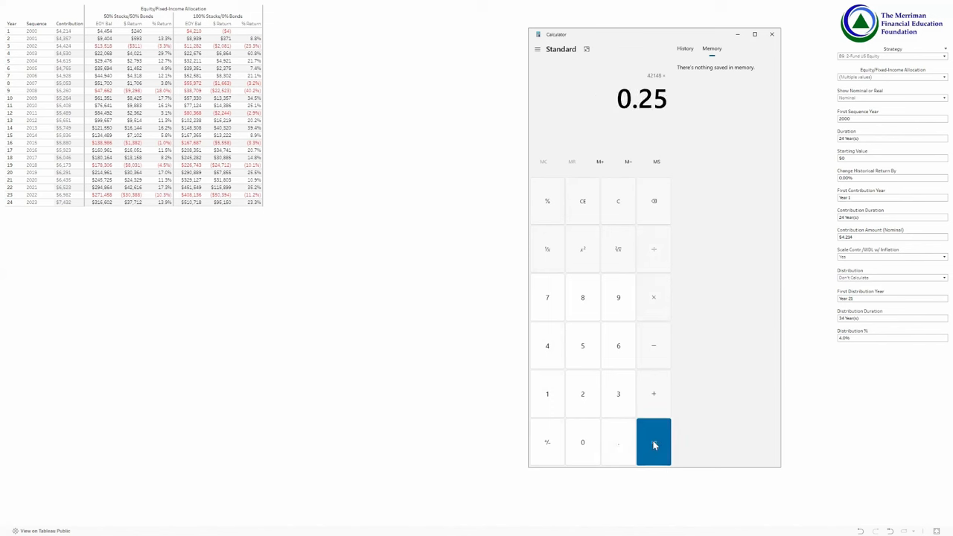
click(653, 442)
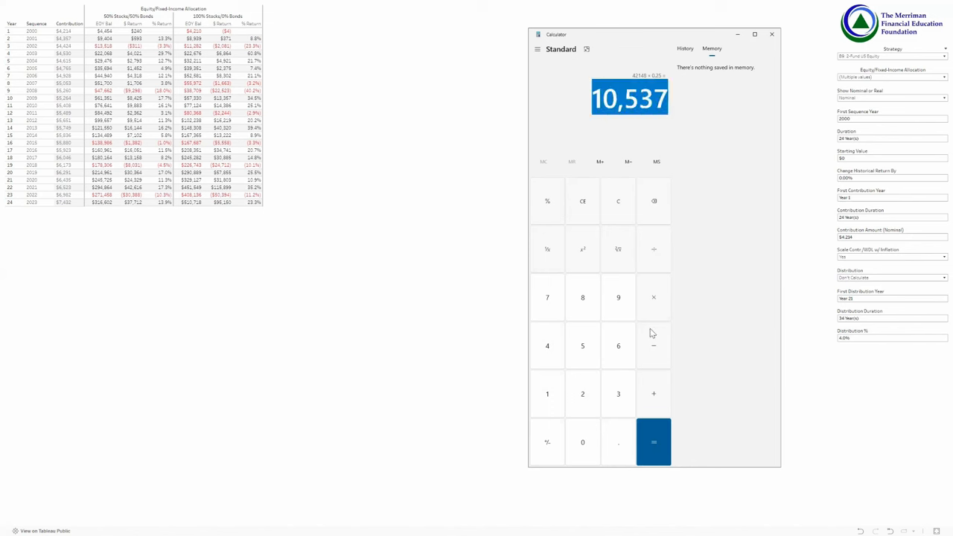
mouse_move(722, 324)
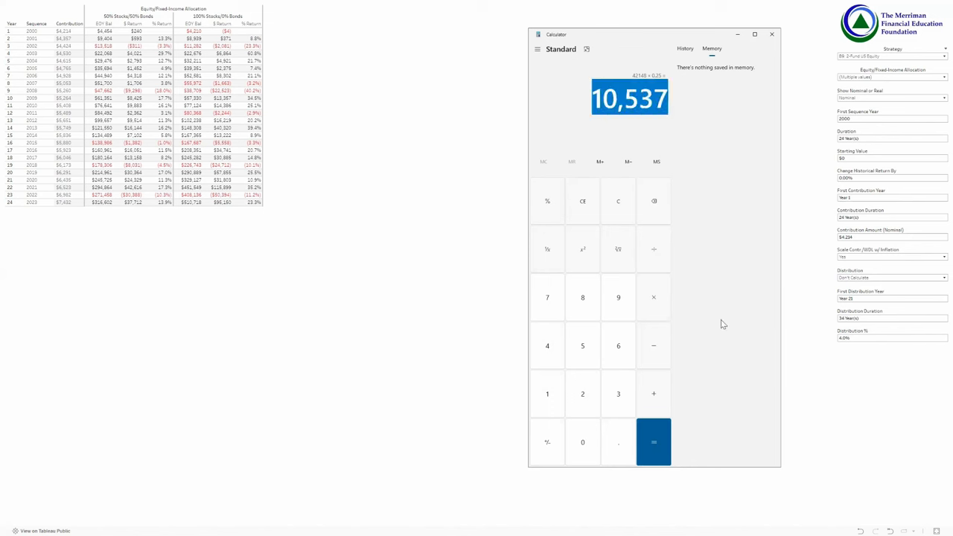
mouse_move(860, 237)
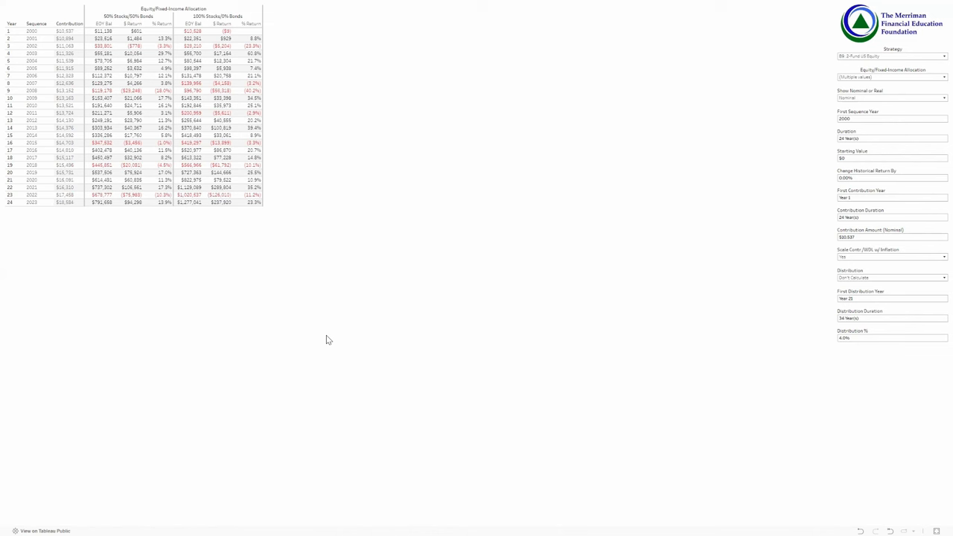
mouse_move(190, 215)
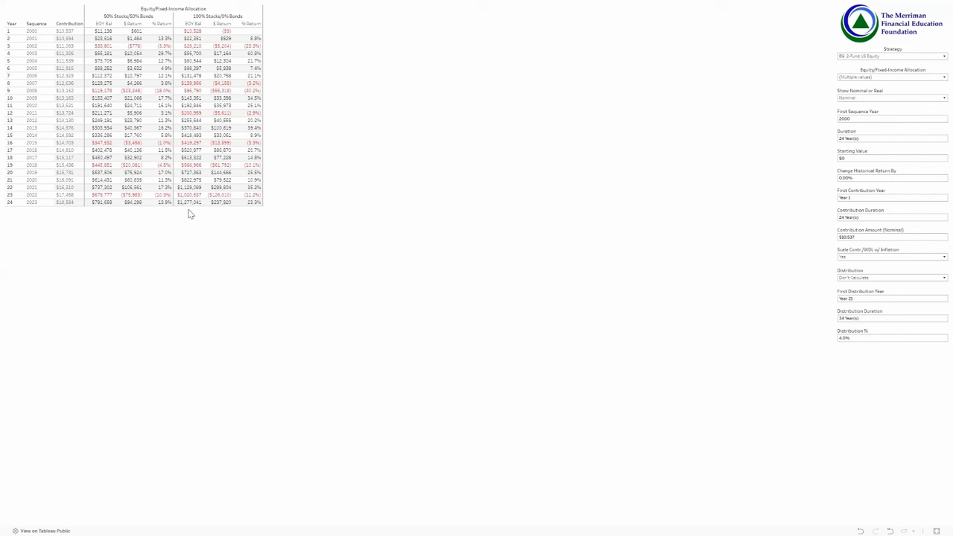
mouse_move(335, 270)
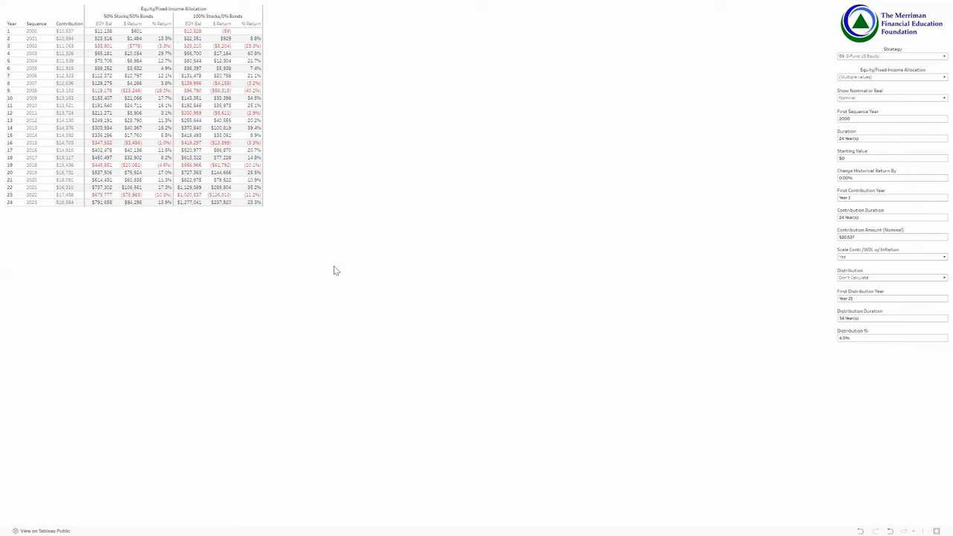
mouse_move(592, 281)
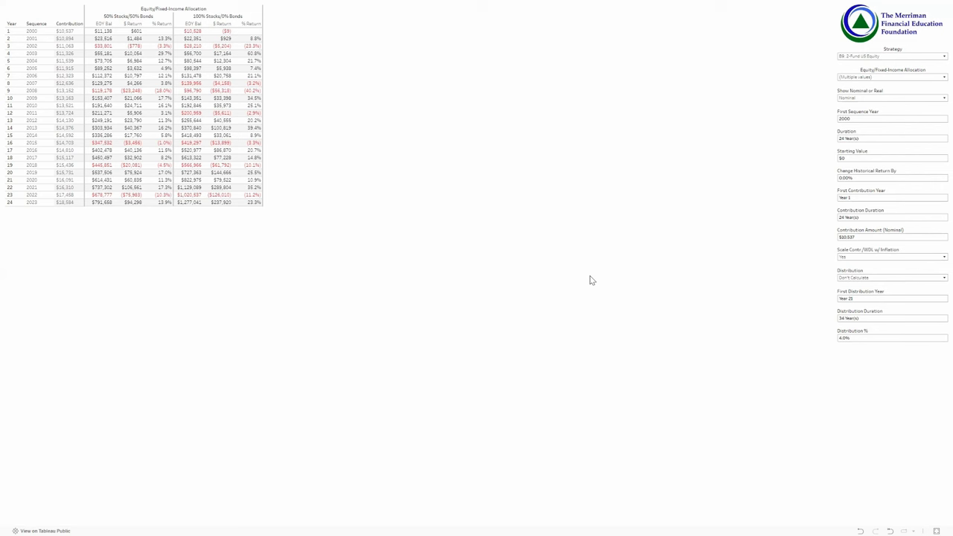
mouse_move(887, 234)
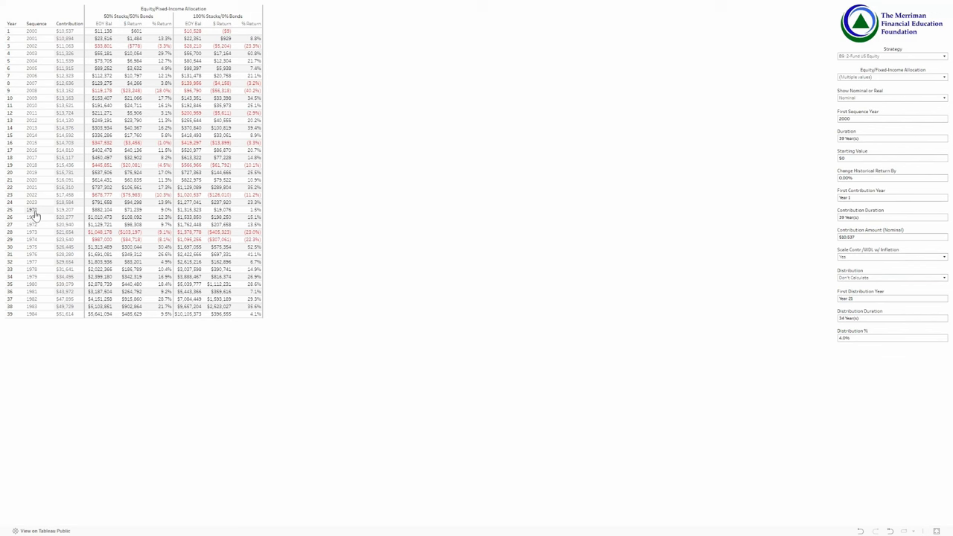
mouse_move(230, 226)
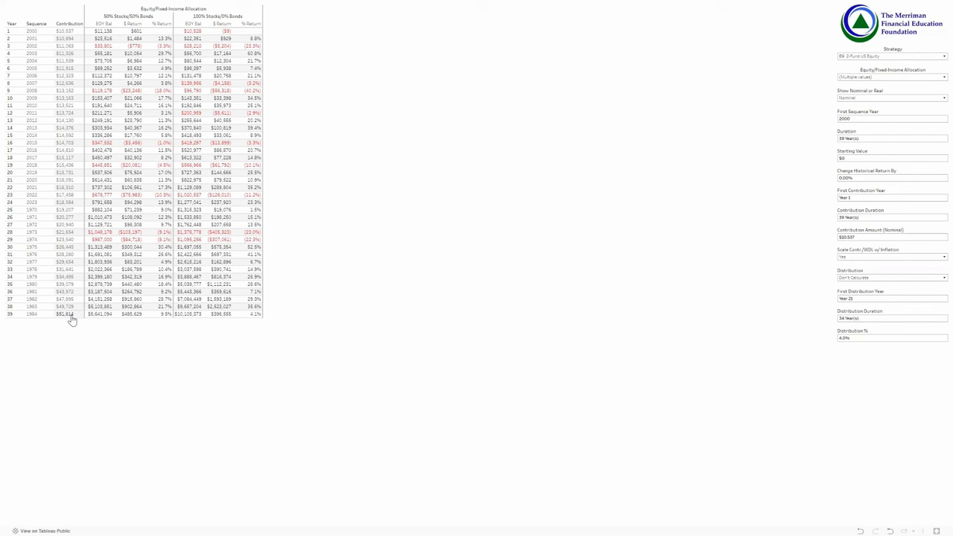
mouse_move(73, 321)
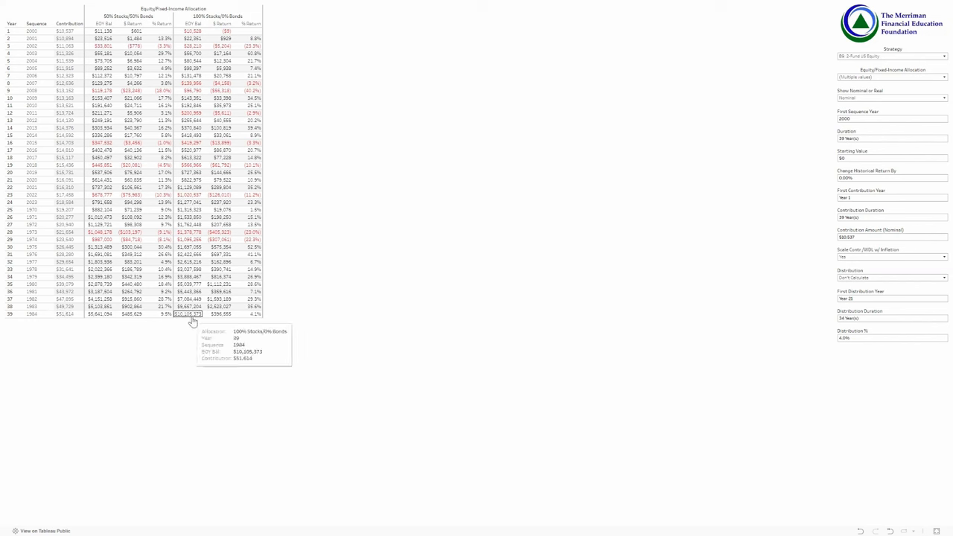
mouse_move(201, 315)
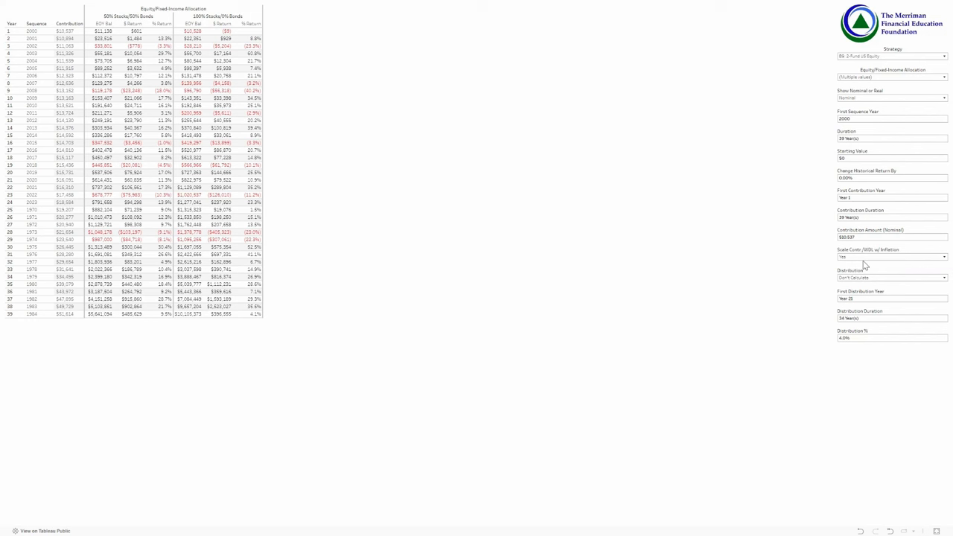
Set Scale Contr/WDL w/ Inflation to No for flat $10,537 yearly contributions.
click(890, 257)
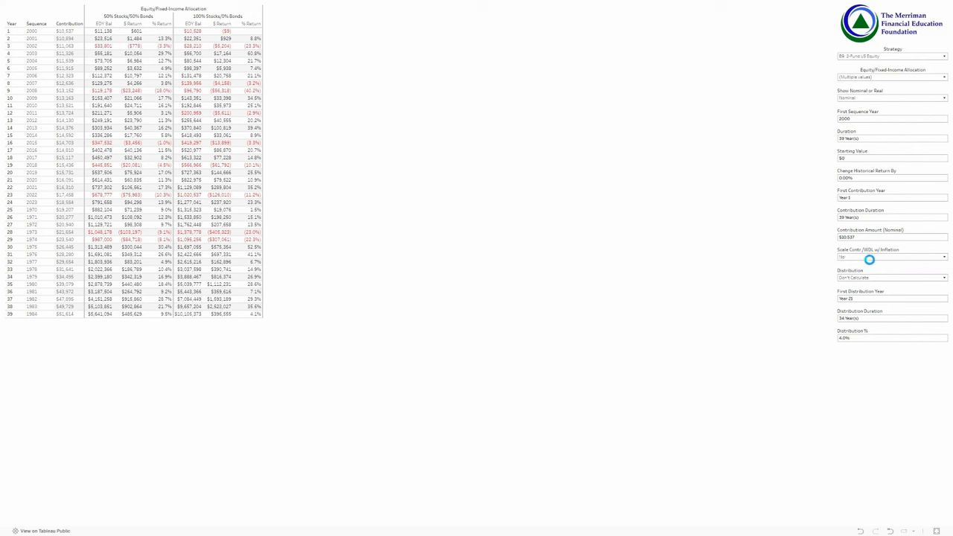
click(892, 256)
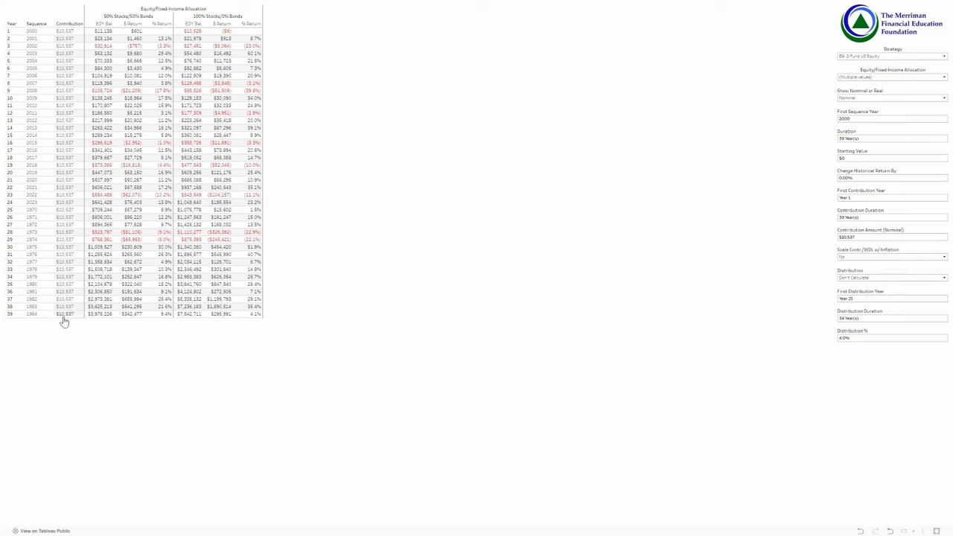
mouse_move(203, 342)
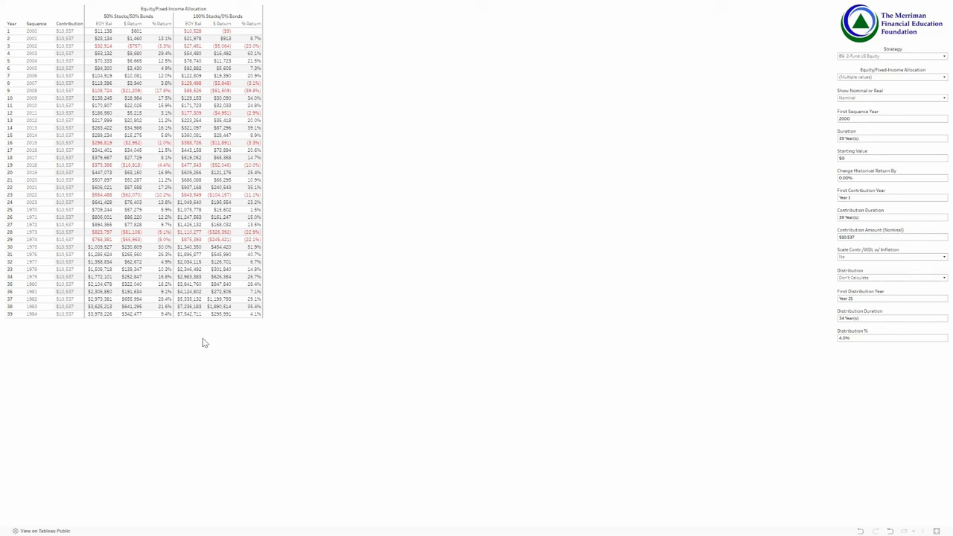
mouse_move(189, 307)
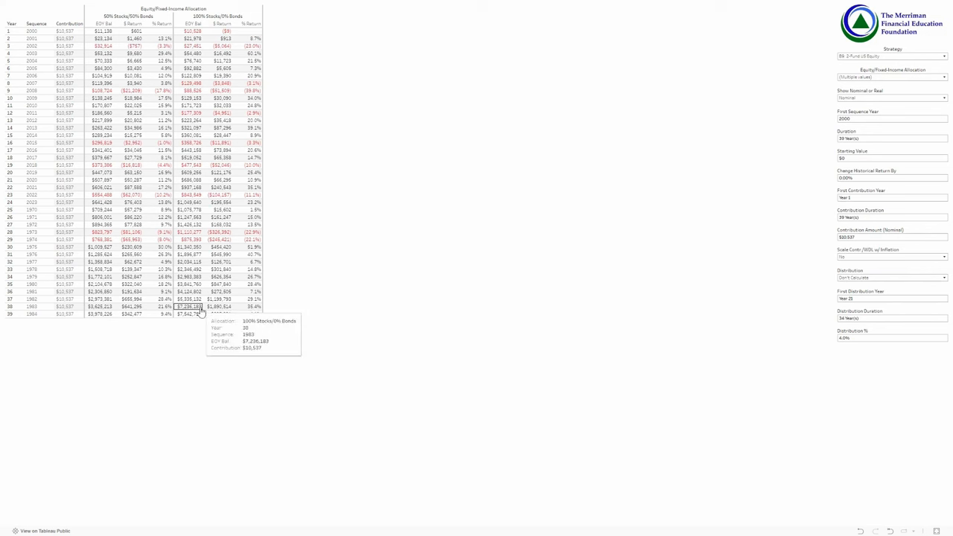
mouse_move(401, 242)
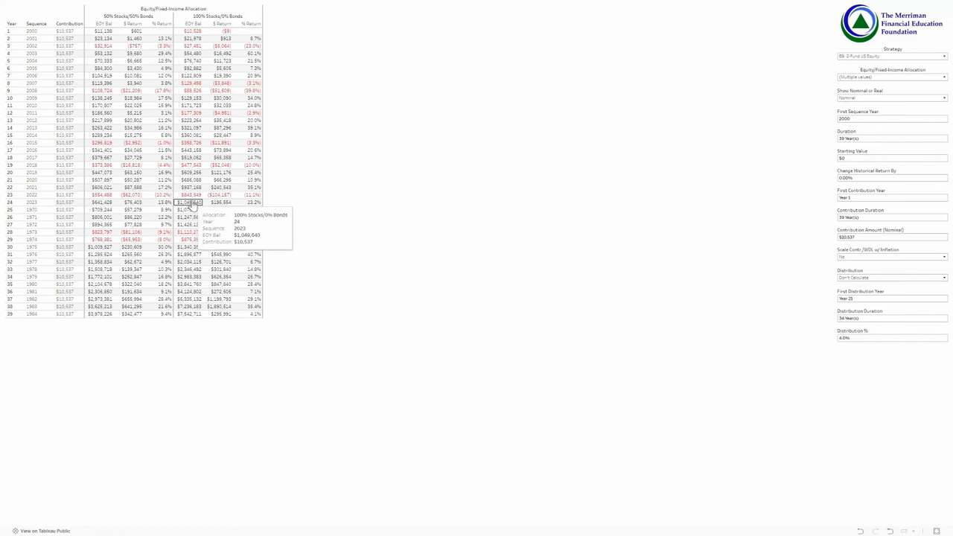
mouse_move(190, 195)
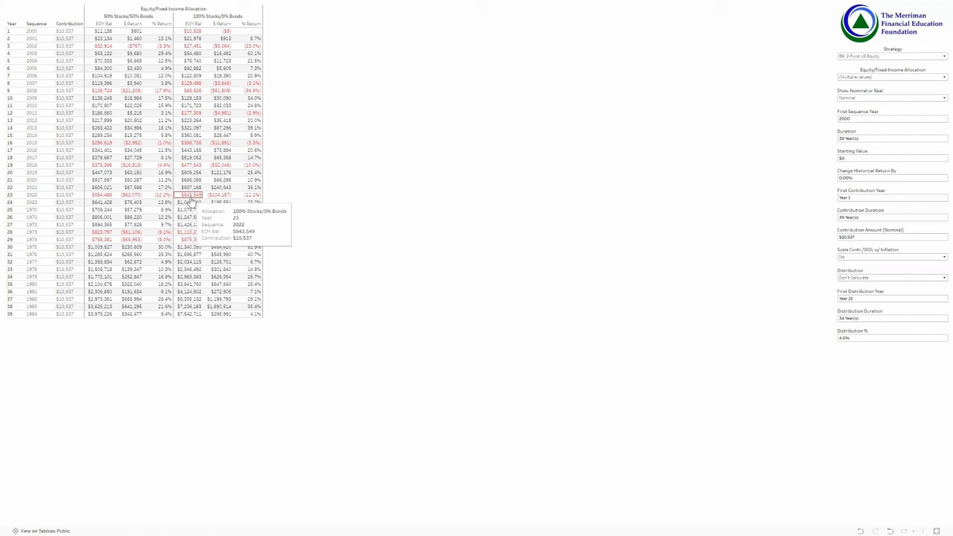